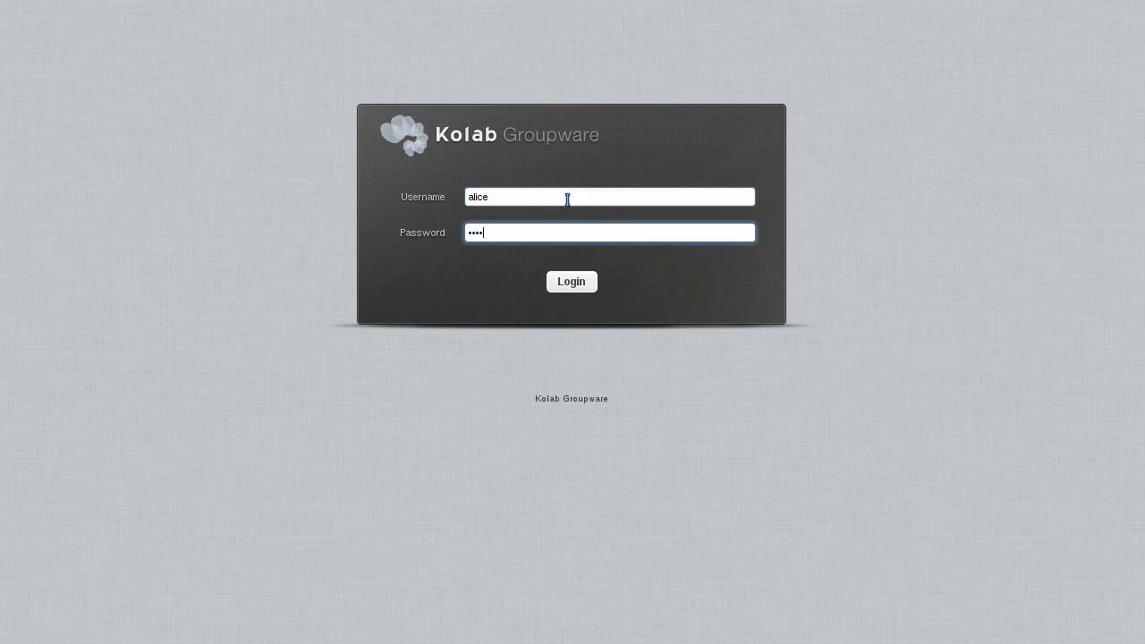
Log in to Kolab and open Notes, which lists four notes in two notebooks
left_click(571, 281)
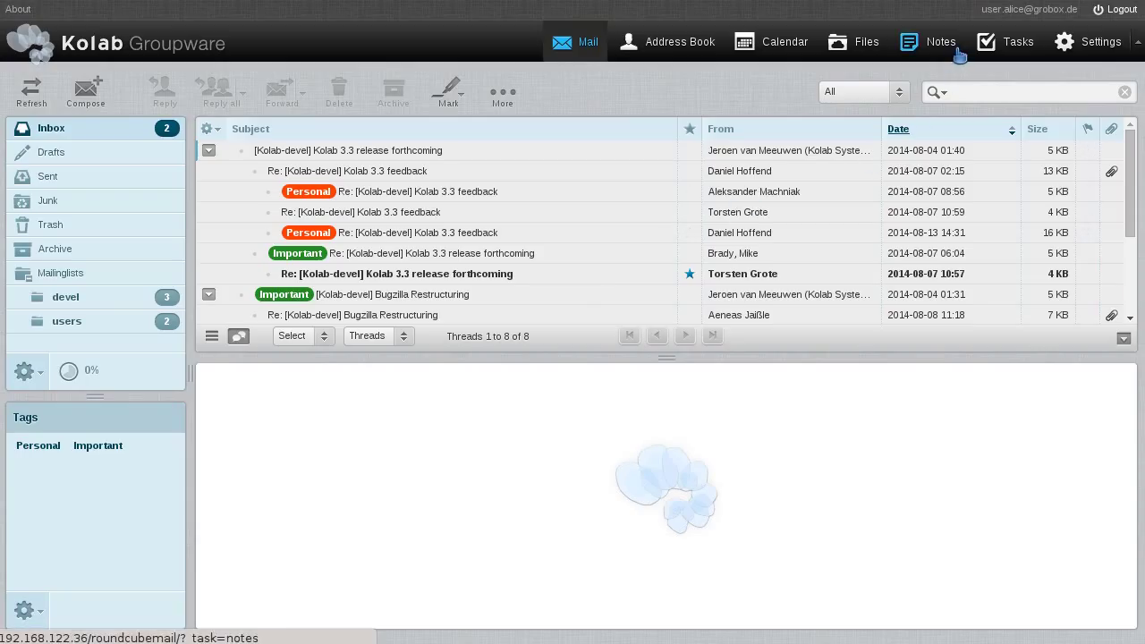
left_click(940, 41)
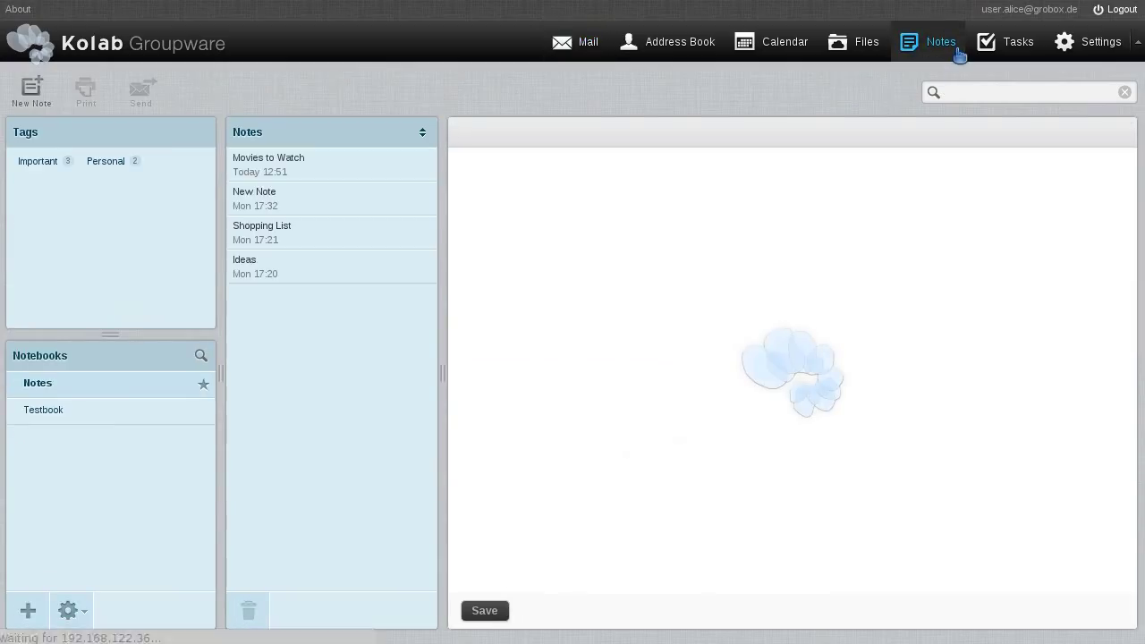
Remove the Important tag from the Movies to Watch note and save it
left_click(273, 164)
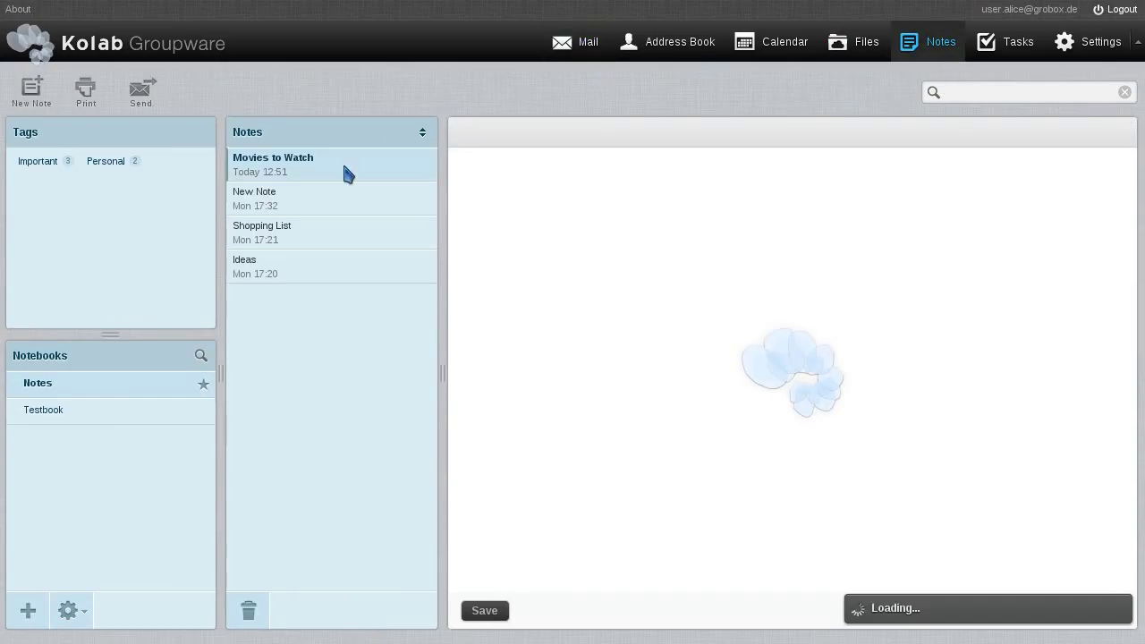
left_click(273, 164)
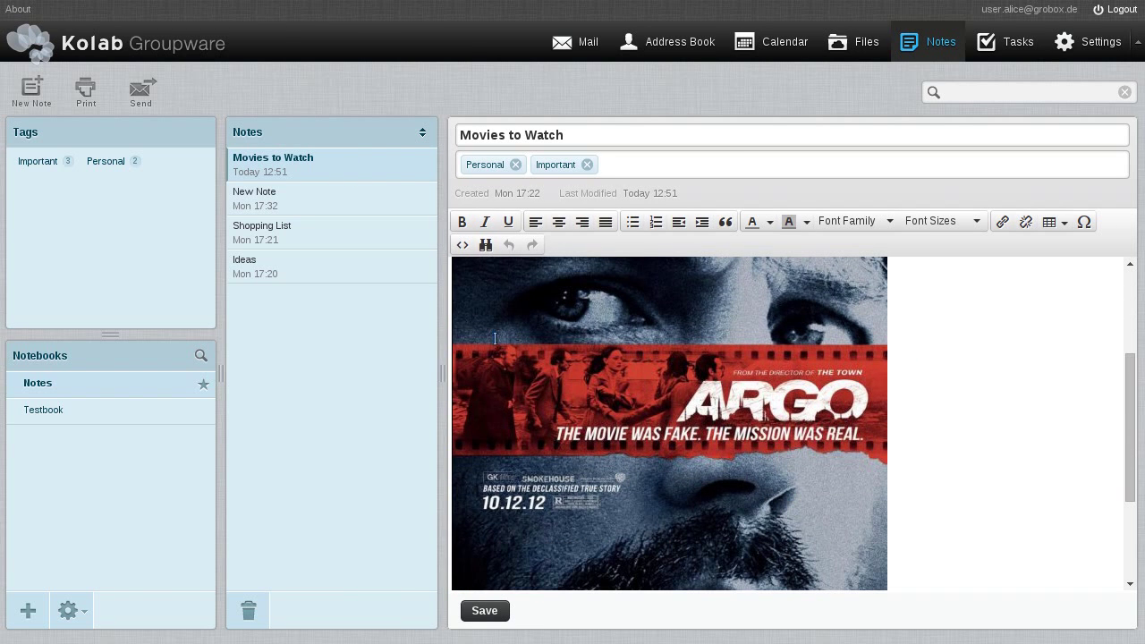
left_click(589, 164)
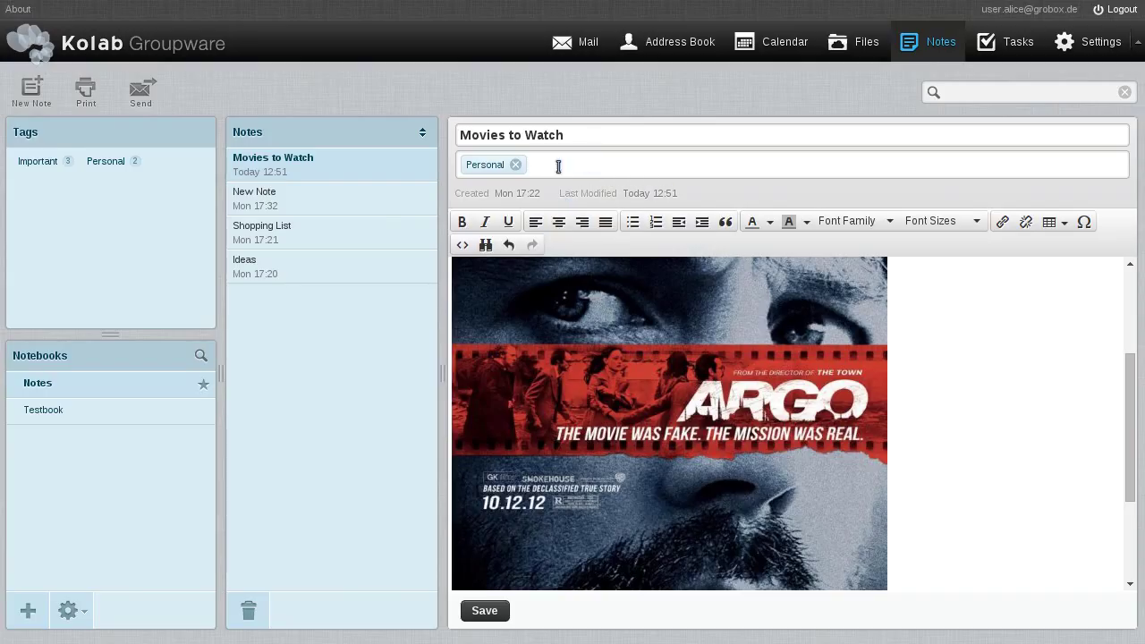
left_click(484, 611)
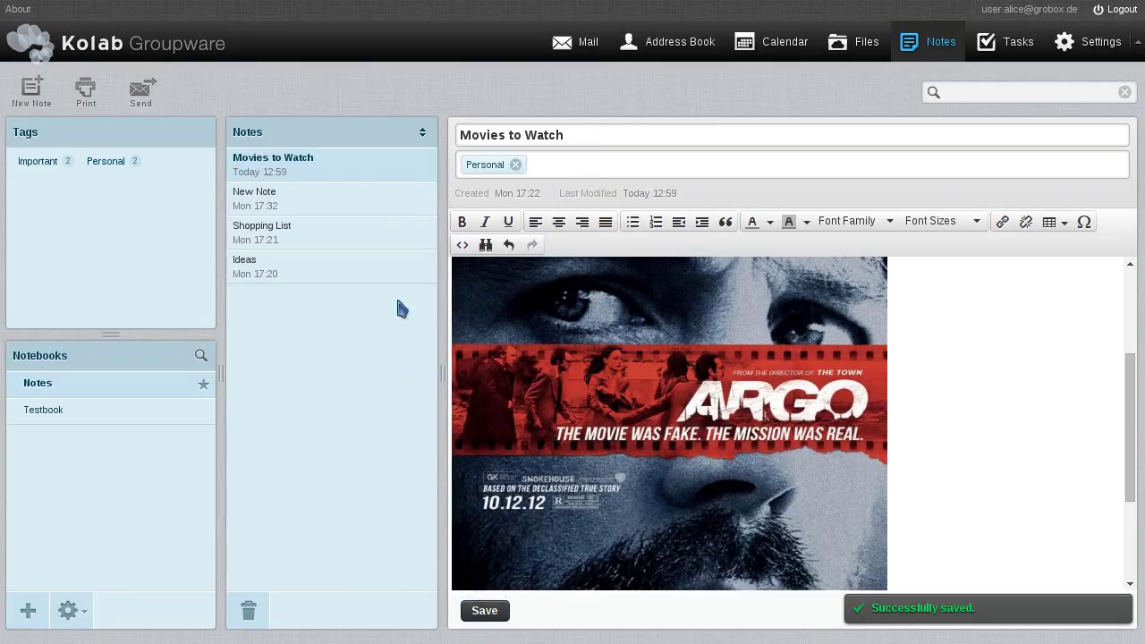
Add the Important tag to the Shopping List note and save it
left_click(267, 232)
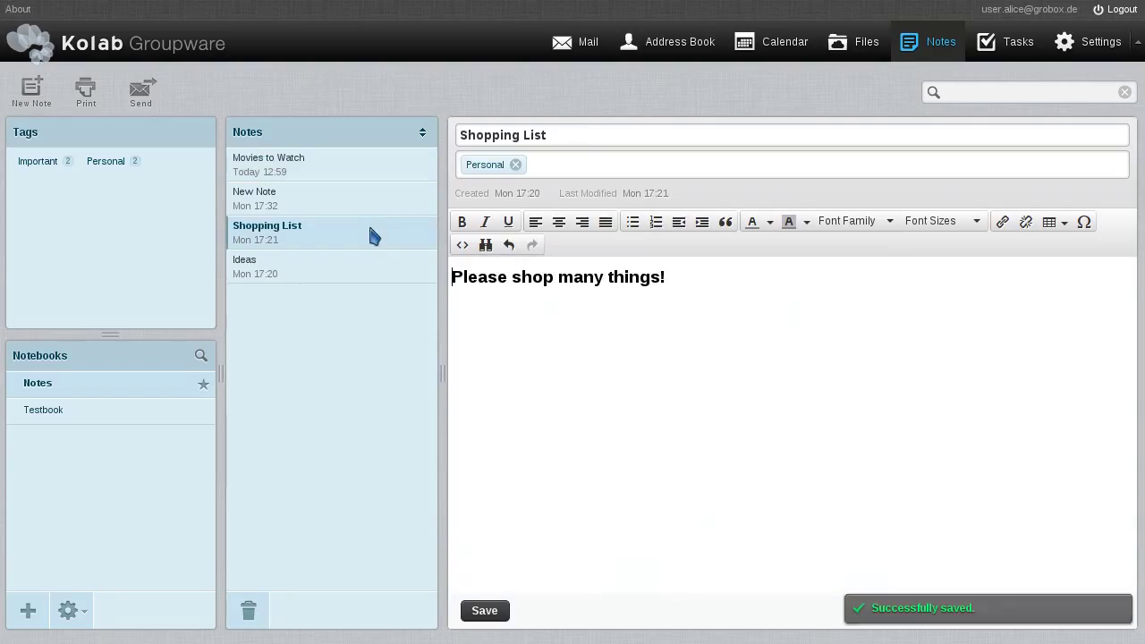
left_click(572, 163)
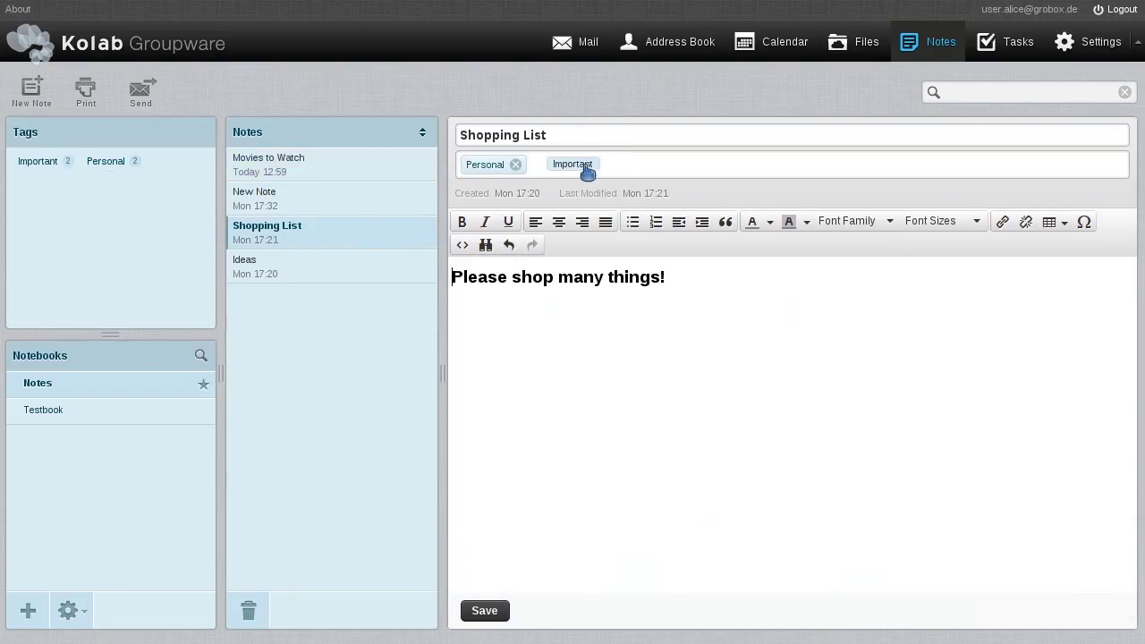
left_click(485, 611)
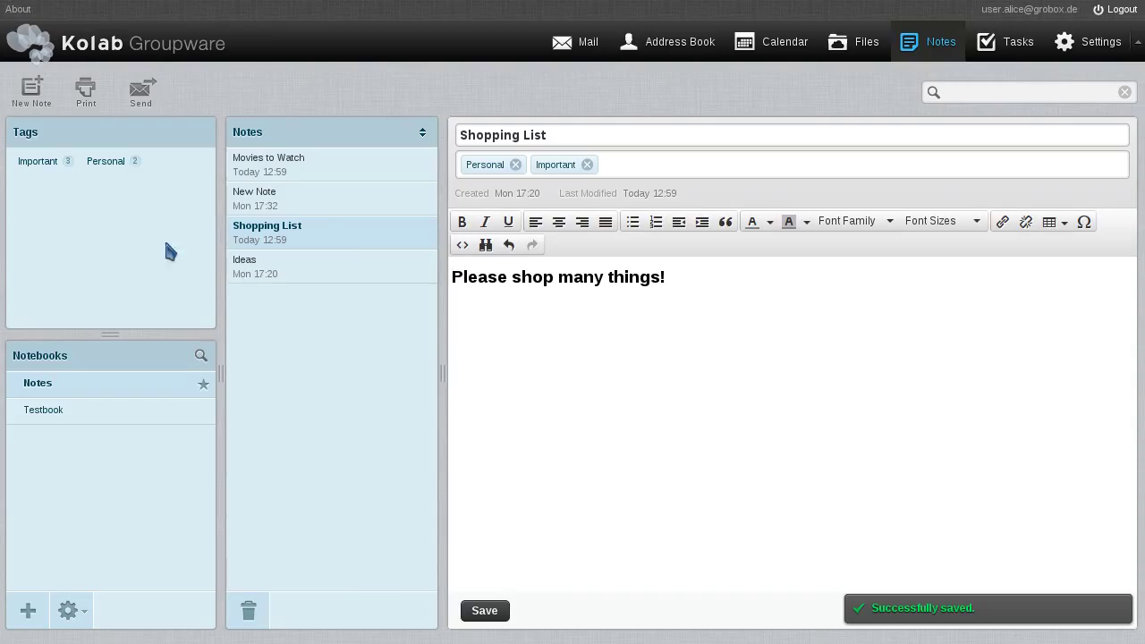
Toggle the Personal tag filter on and off, then save Shopping List again
left_click(106, 161)
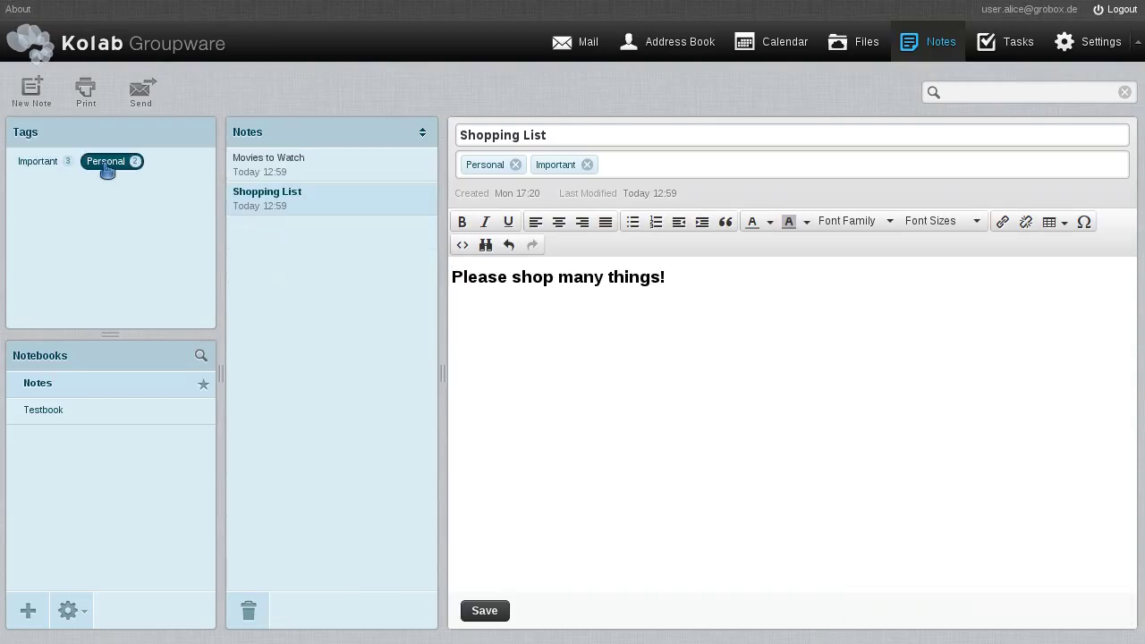
left_click(38, 161)
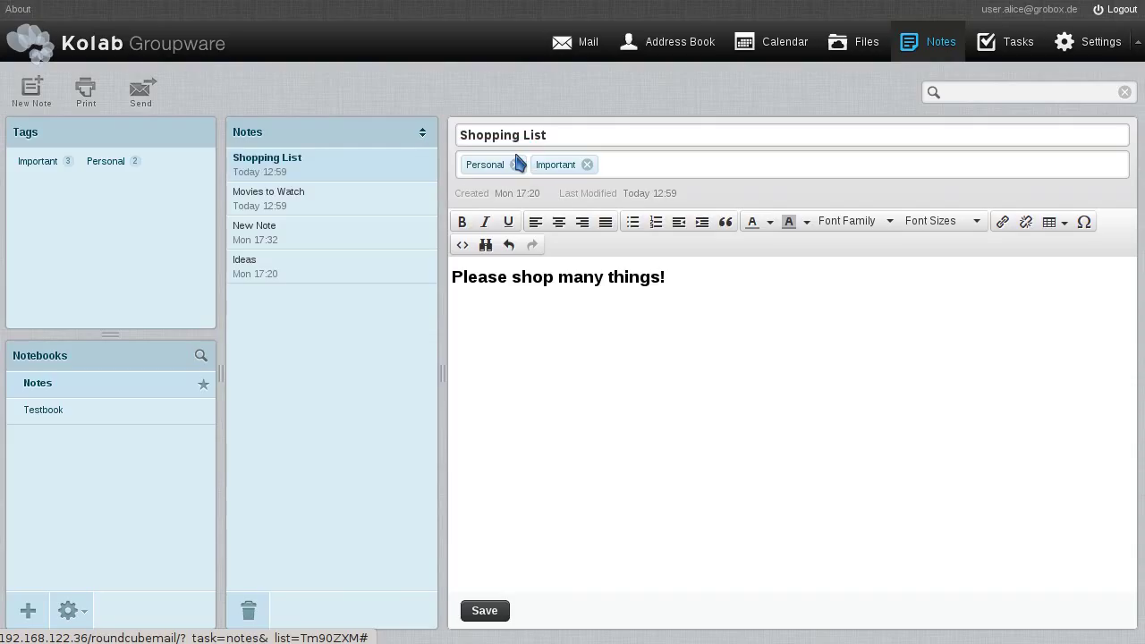
left_click(484, 610)
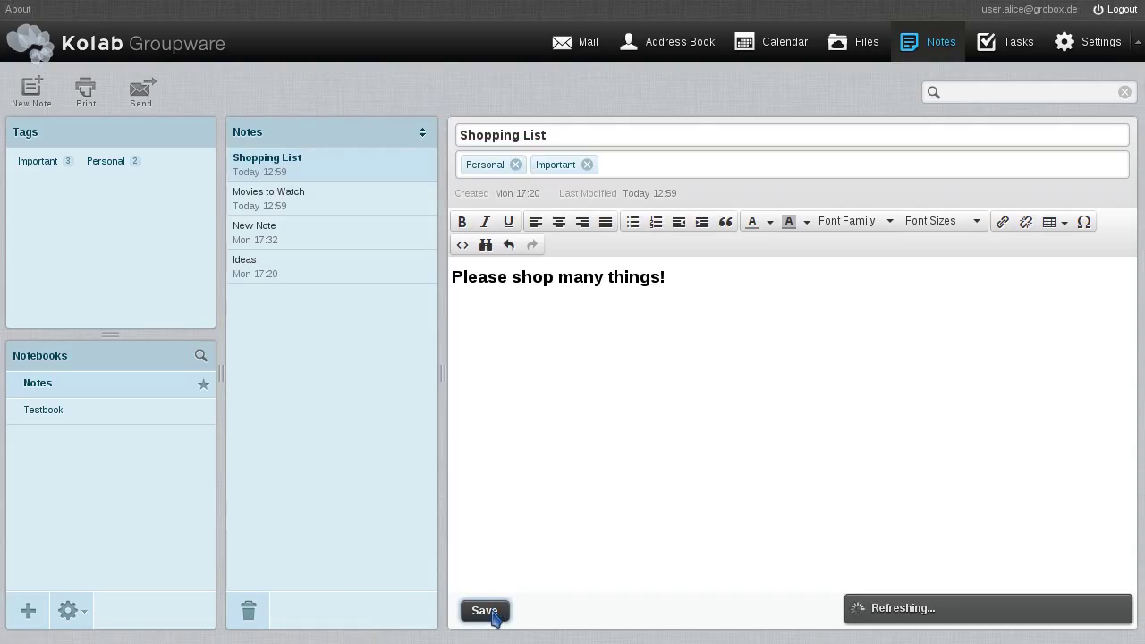
left_click(485, 611)
type("Family")
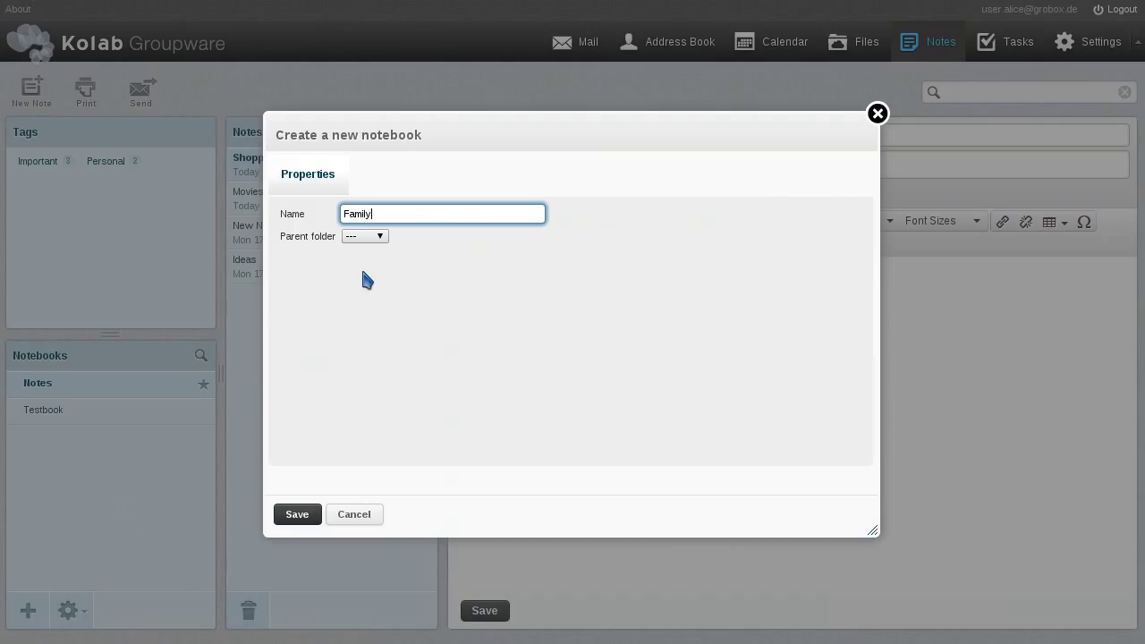
Save the Family notebook with two users granted read, write and delete rights
left_click(297, 513)
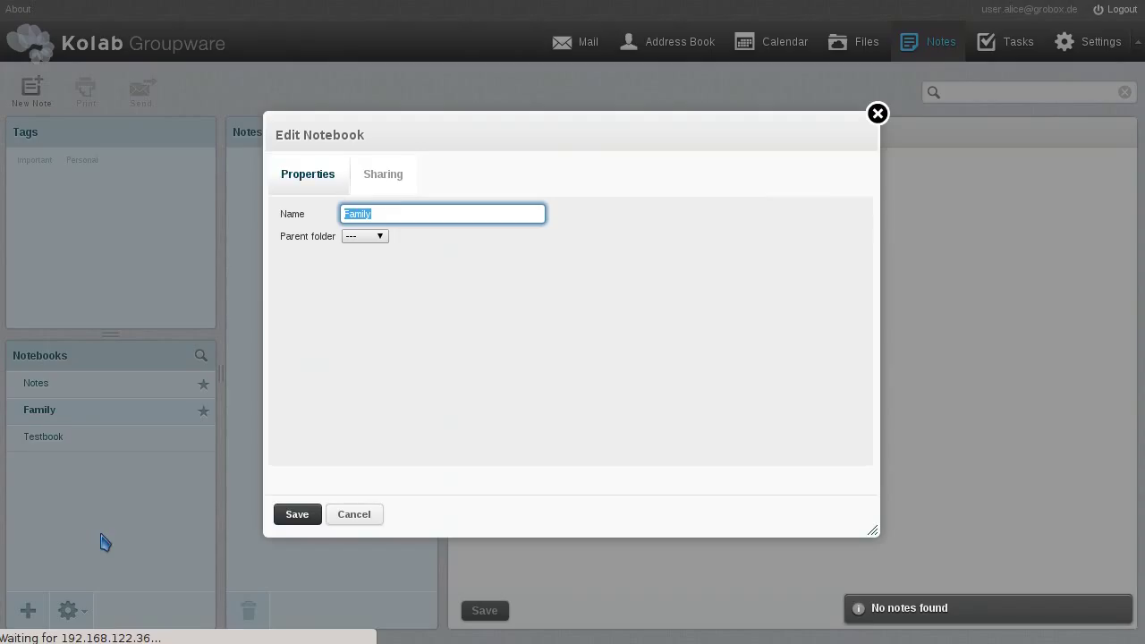
left_click(382, 174)
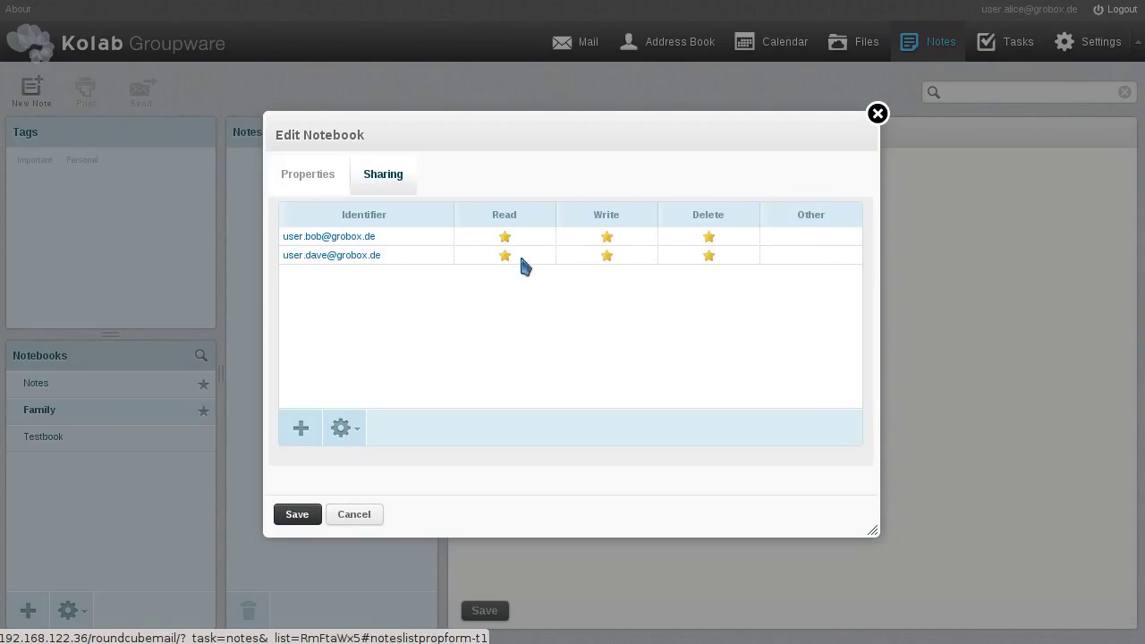
left_click(297, 514)
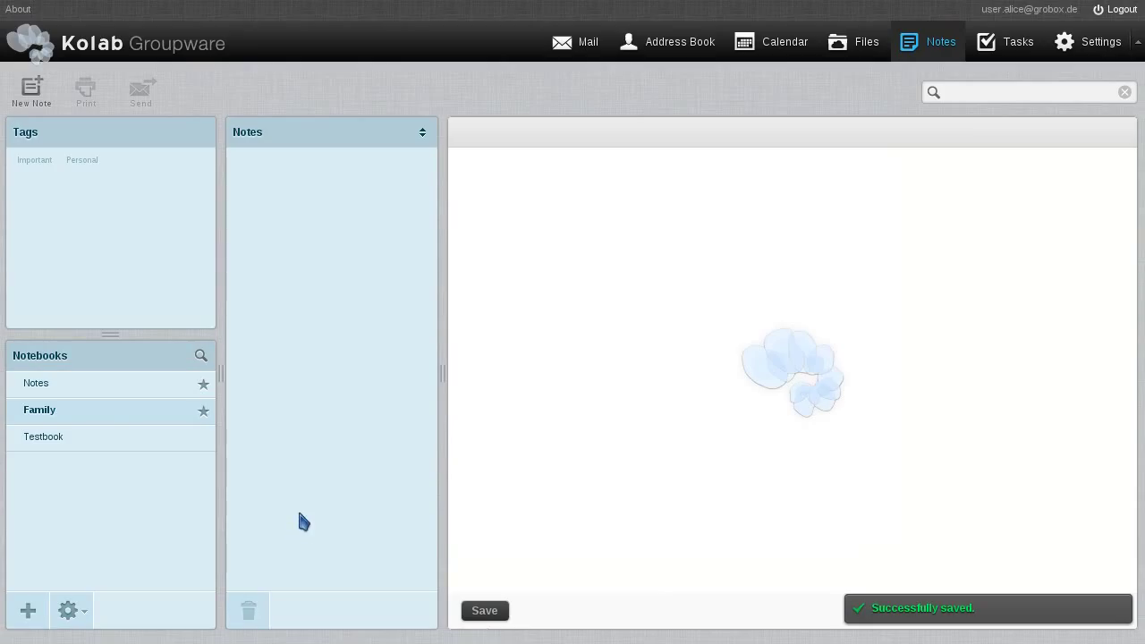
left_click(36, 383)
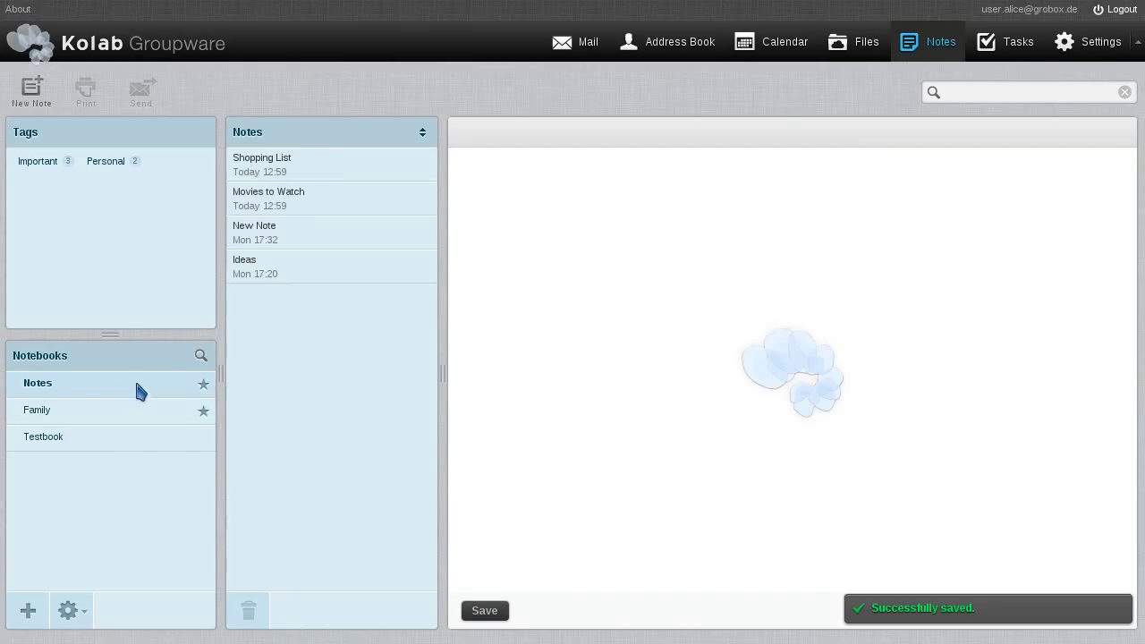
Drag Shopping List into Family, leaving three notes in the Notes notebook
left_click(262, 164)
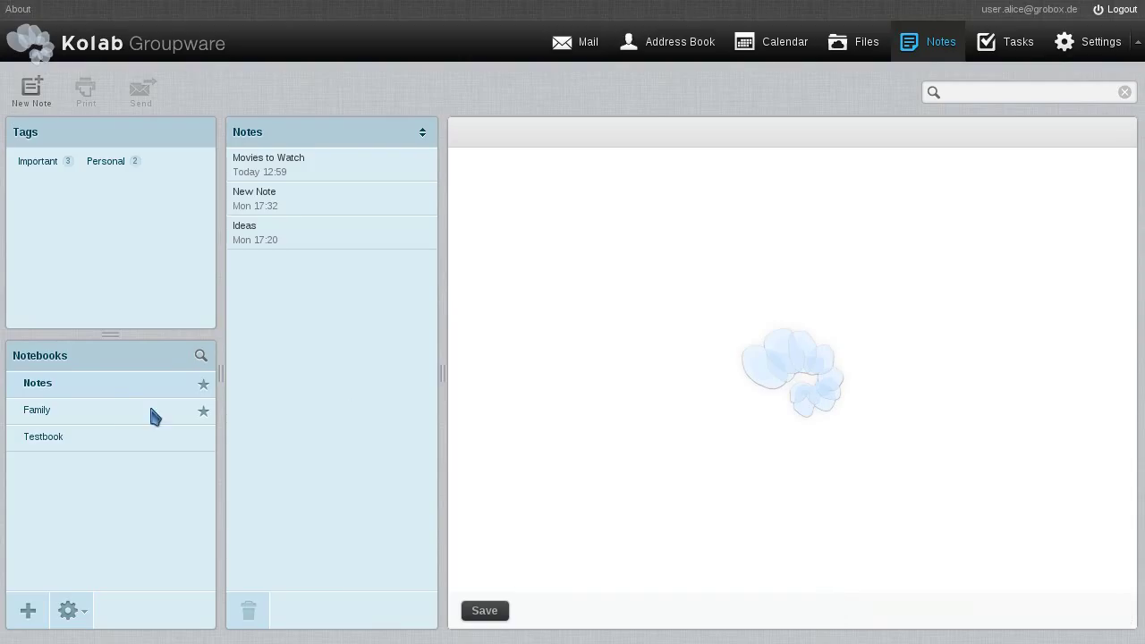
left_click(36, 410)
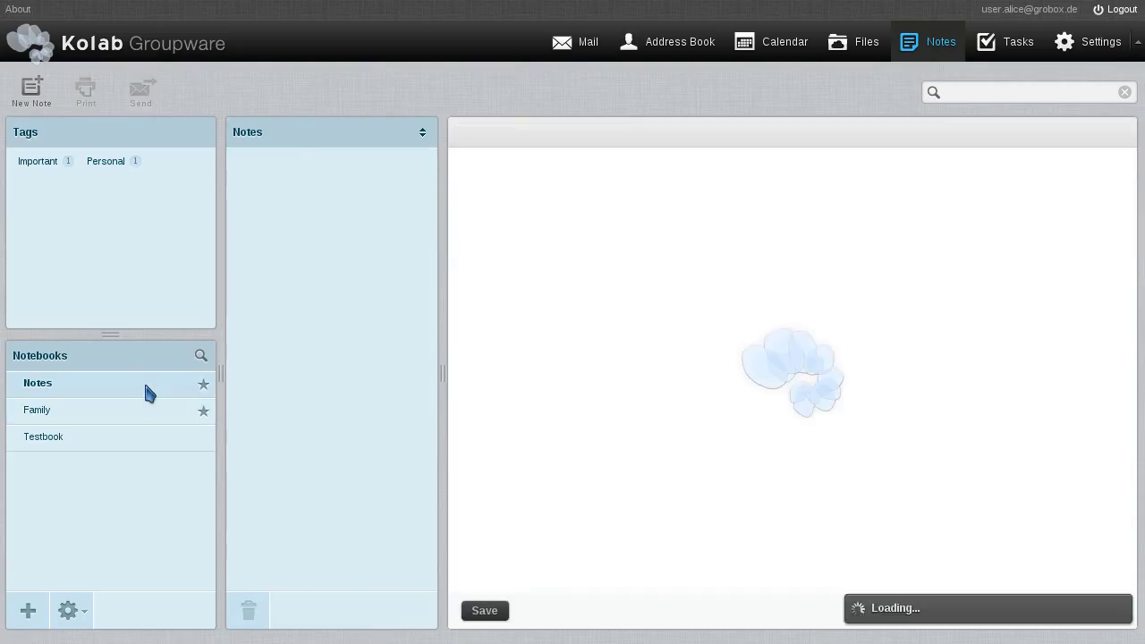
left_click(38, 383)
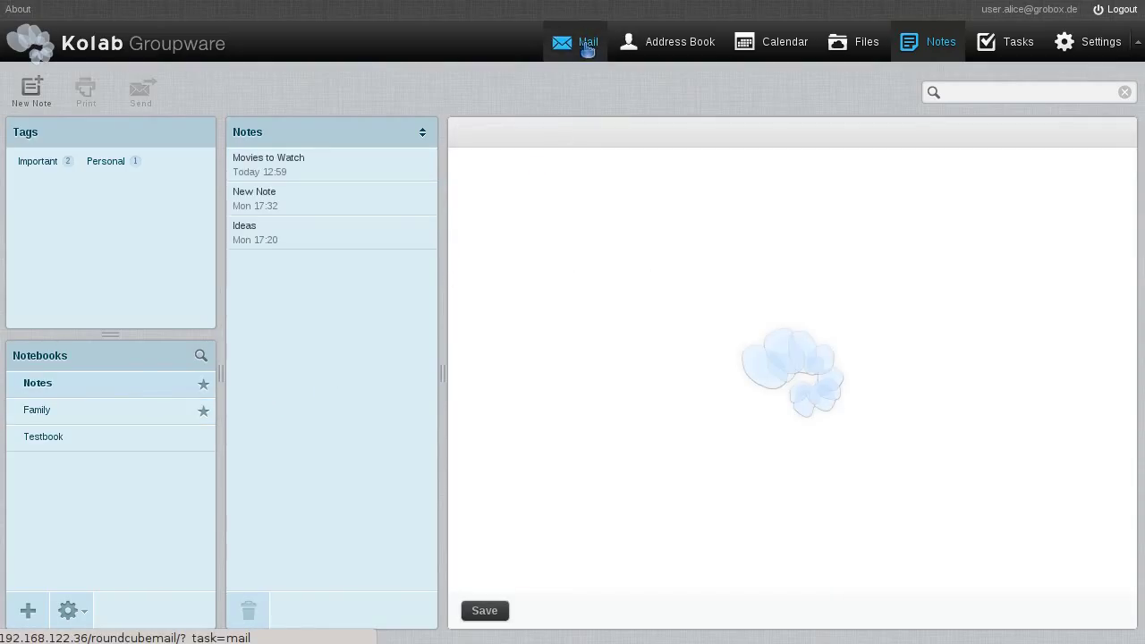
In Mail, use More > Add a Note on the 'Kolab 3.3 release forthcoming' email
left_click(575, 41)
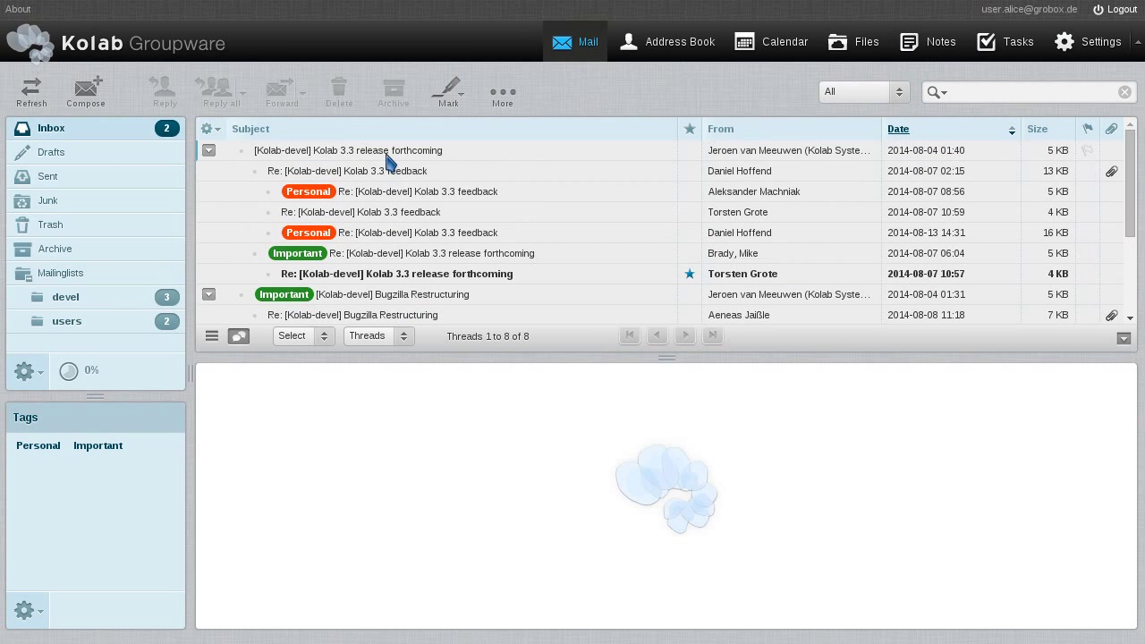
left_click(348, 150)
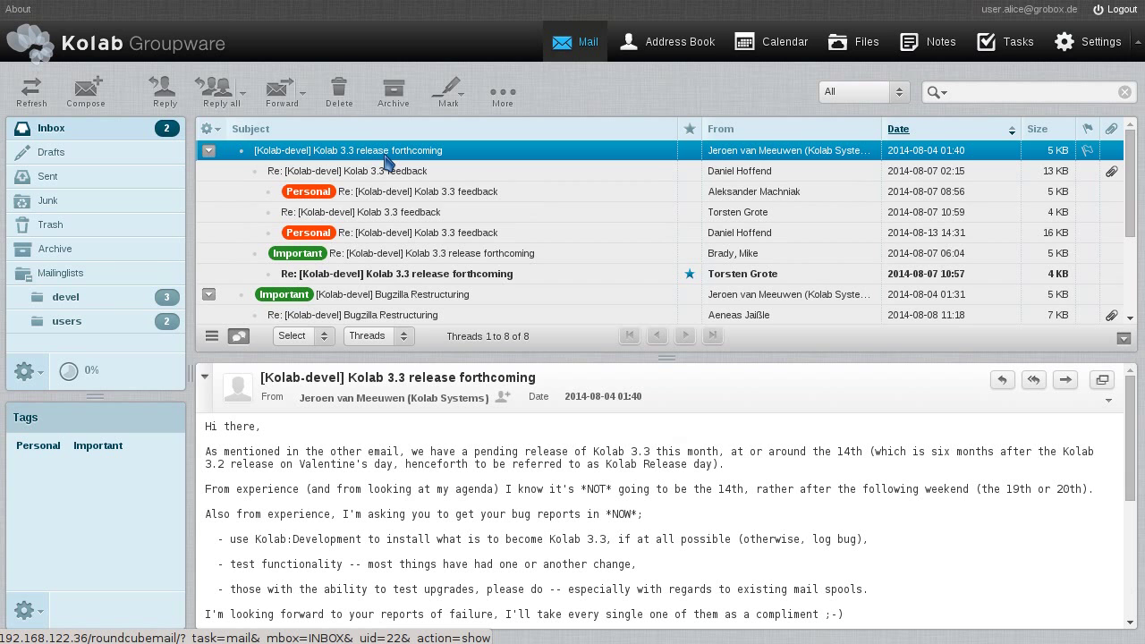
left_click(502, 91)
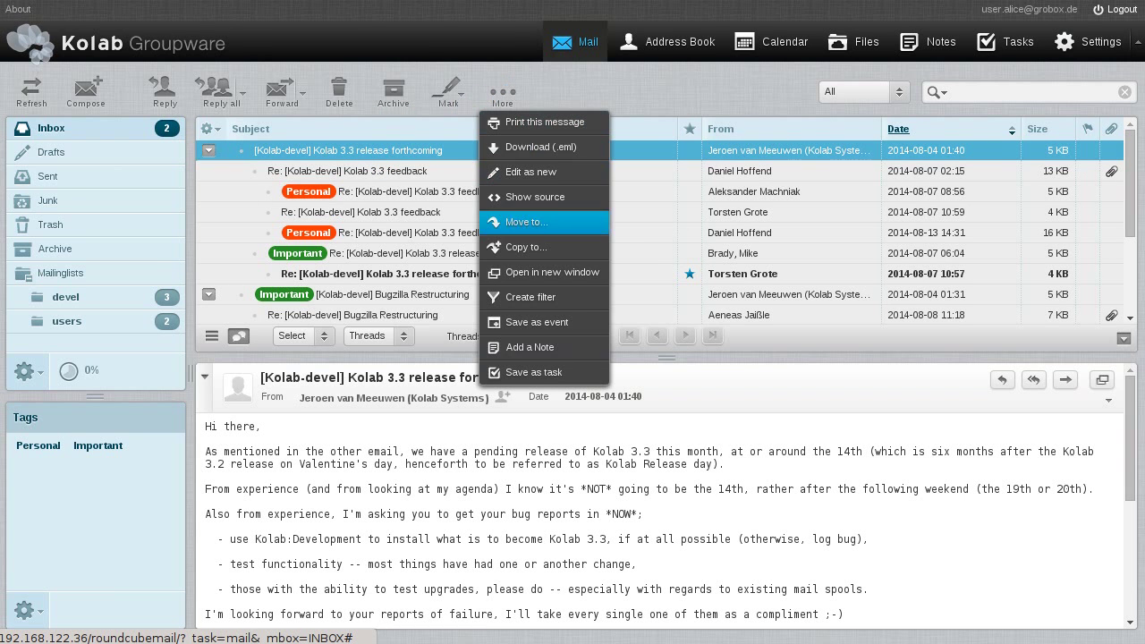
left_click(530, 347)
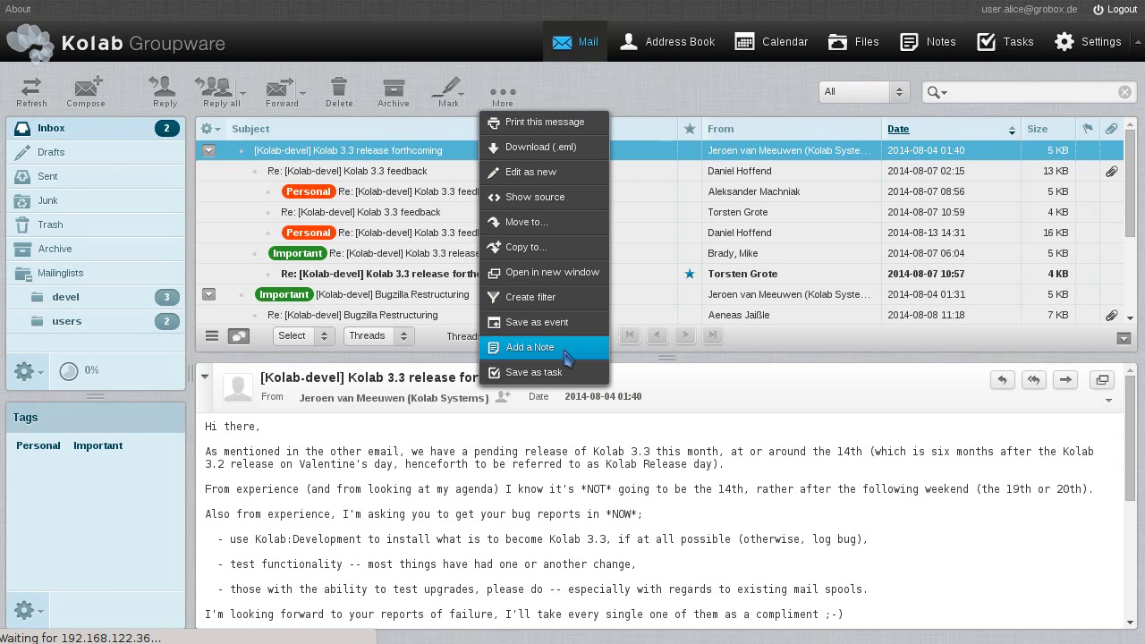
left_click(529, 348)
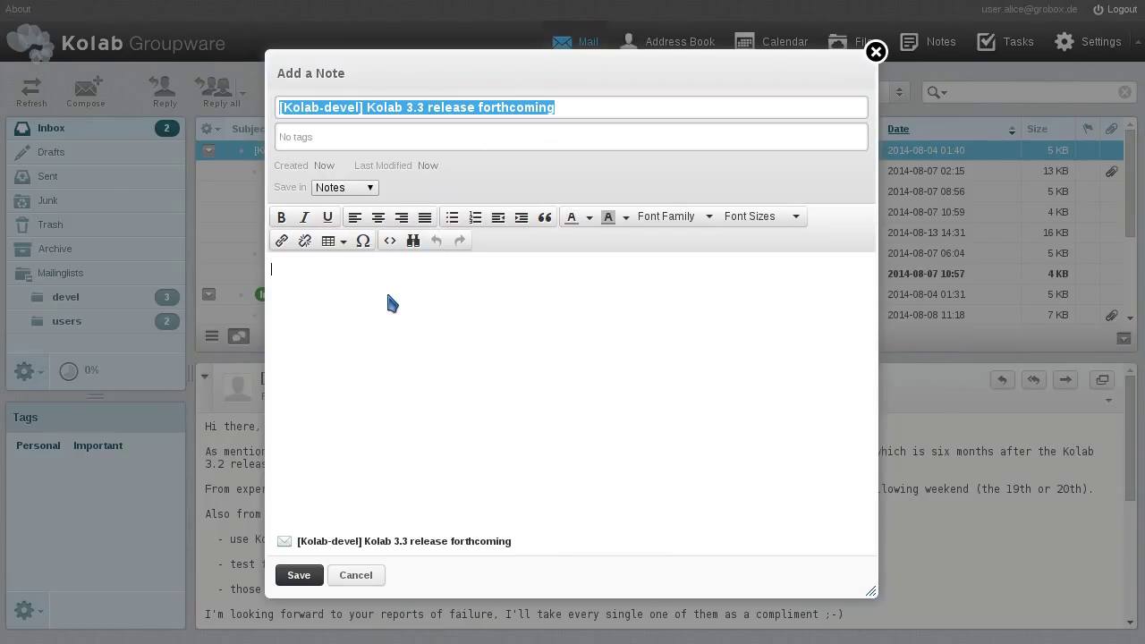
Save the note 'Prepare the announcement and don't forget to mention the note…'
type("Prepare the")
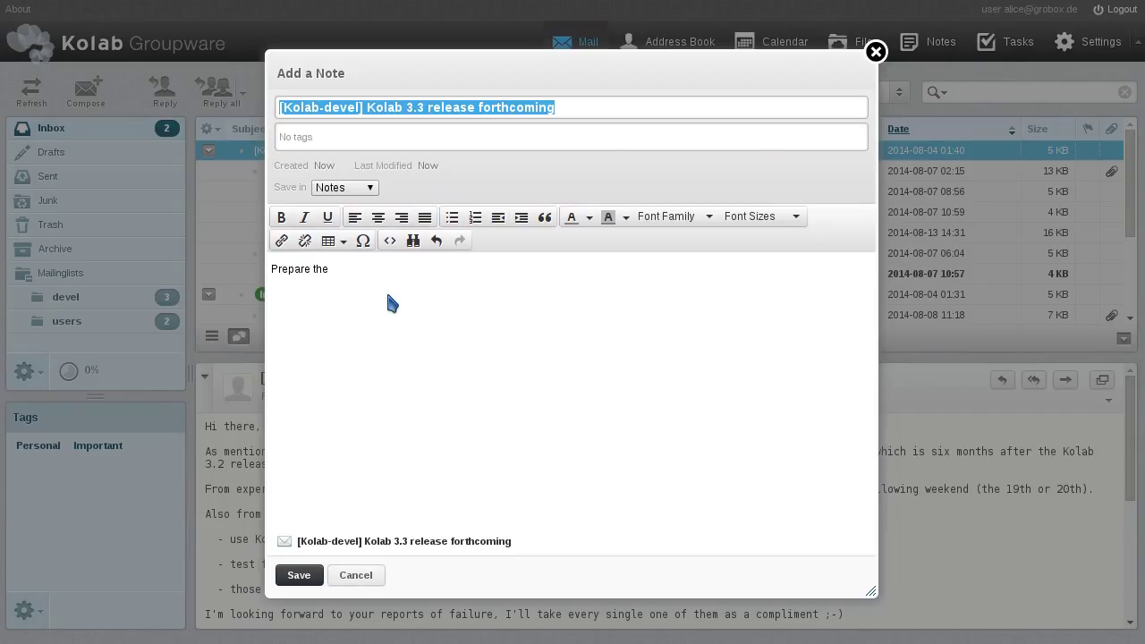
type("announcement and don't")
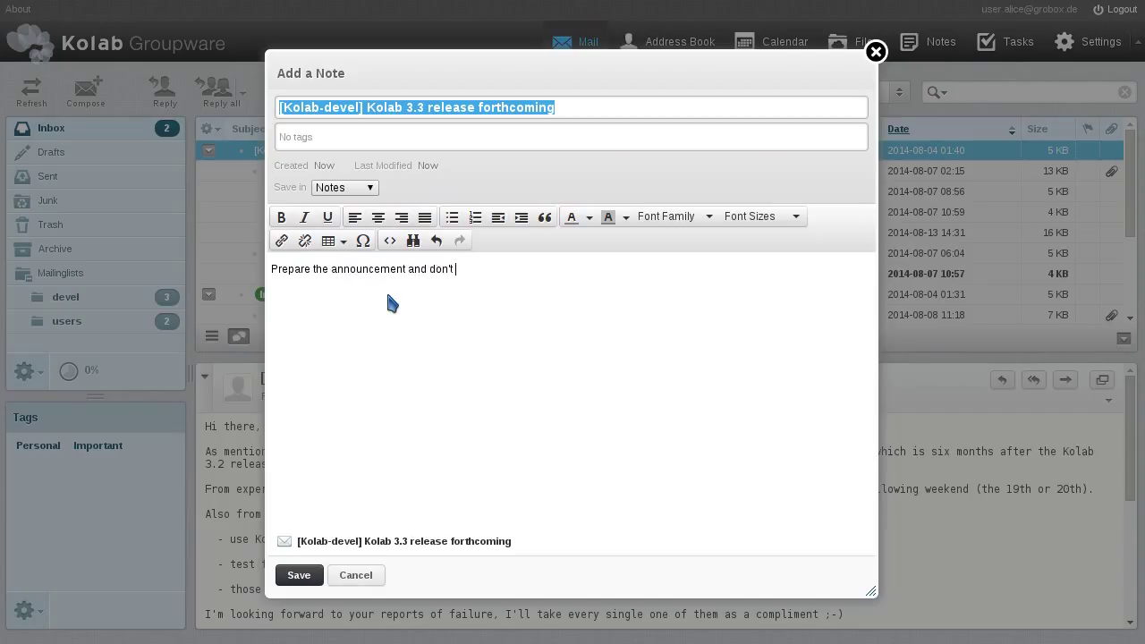
type("forget to mention the notes feature!")
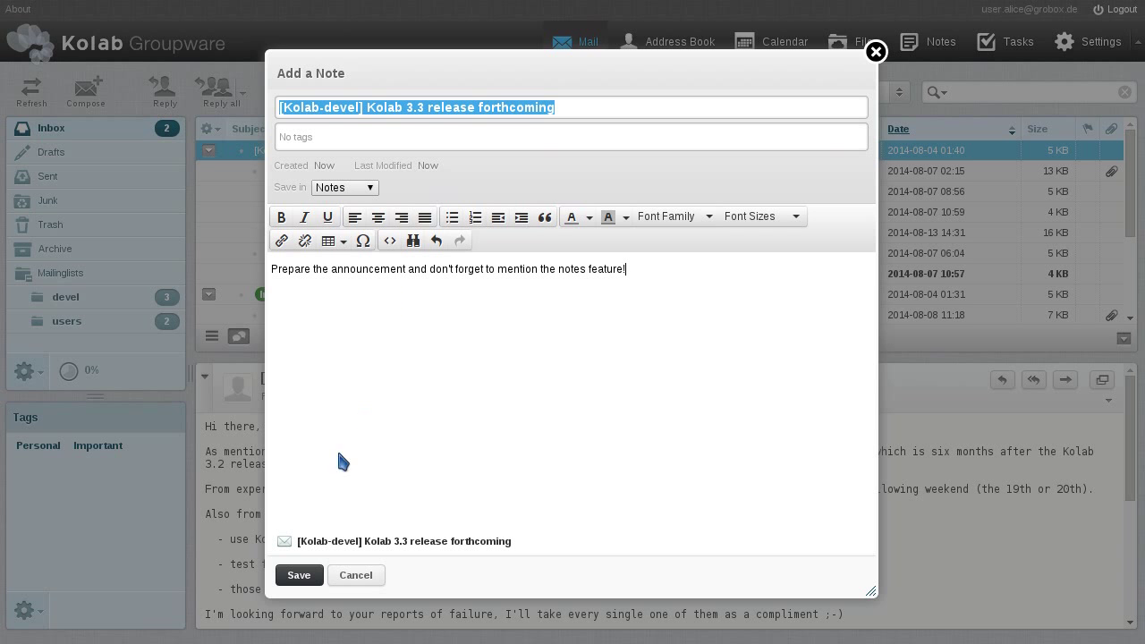
left_click(298, 574)
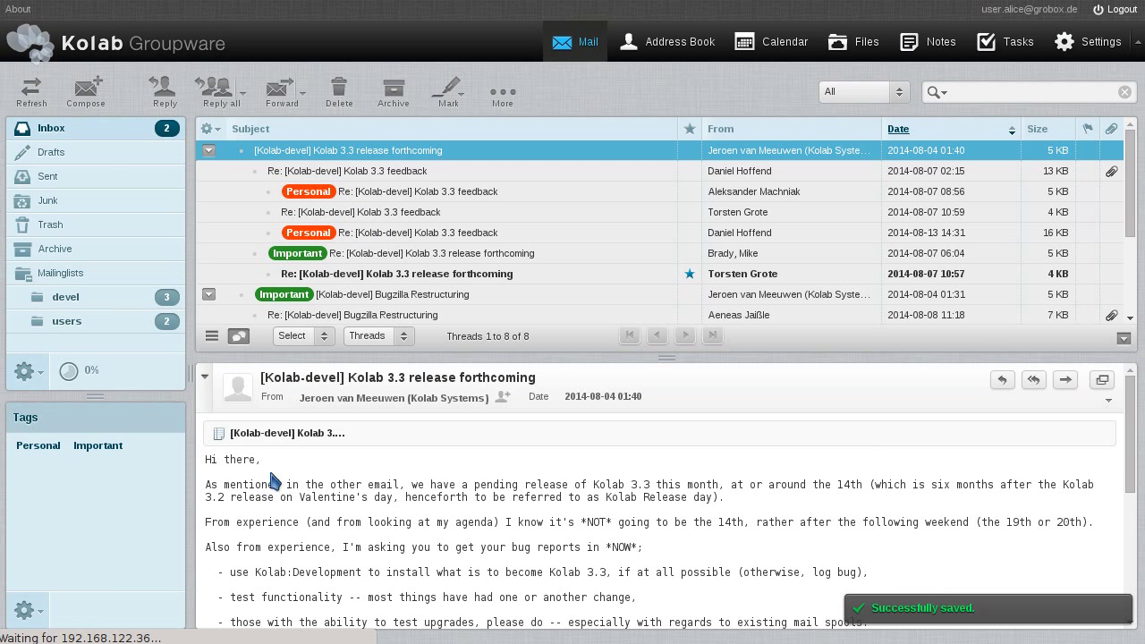
Switch to Notes, where the Kolab 3.3 release forthcoming note tops the list
left_click(287, 433)
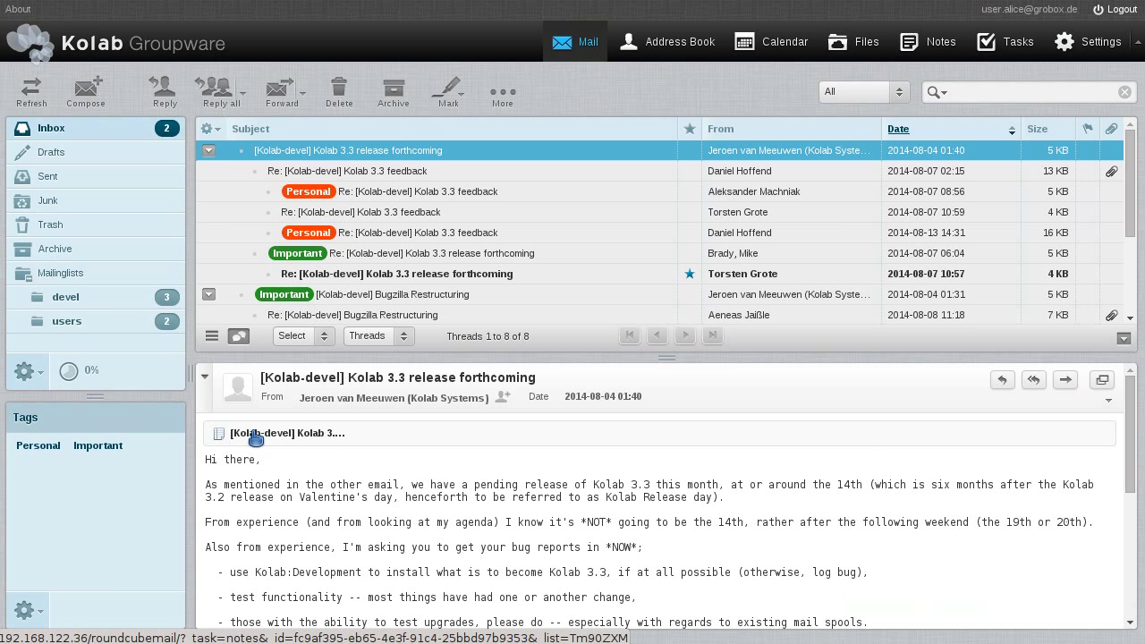
left_click(288, 433)
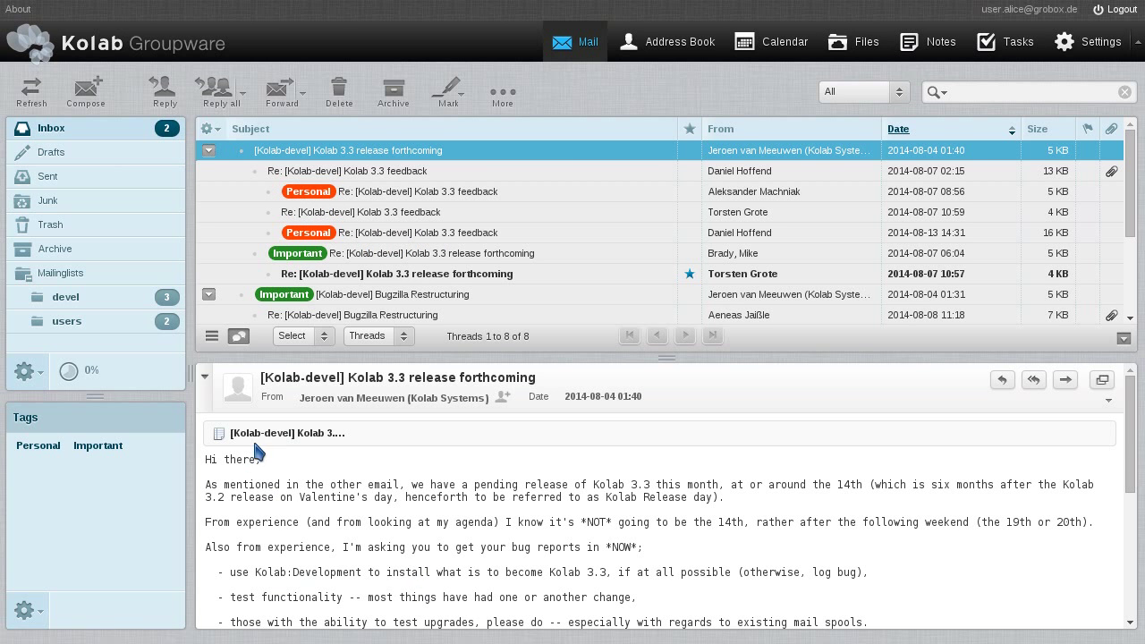
left_click(929, 41)
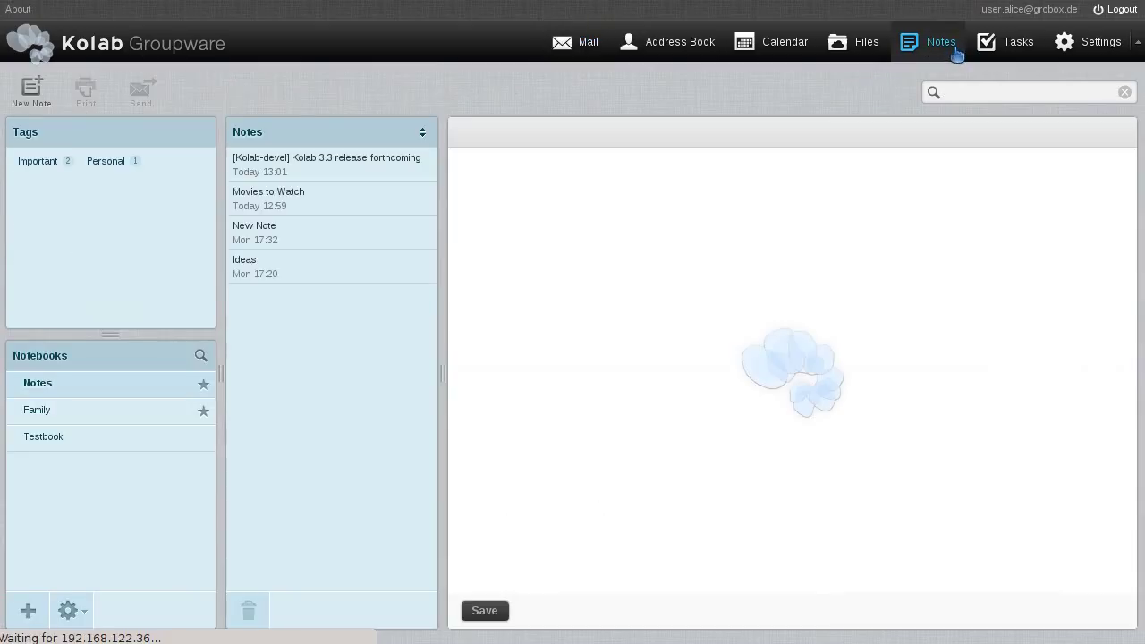
Open the [Kolab-devel] release note and follow its link to the original email
left_click(327, 165)
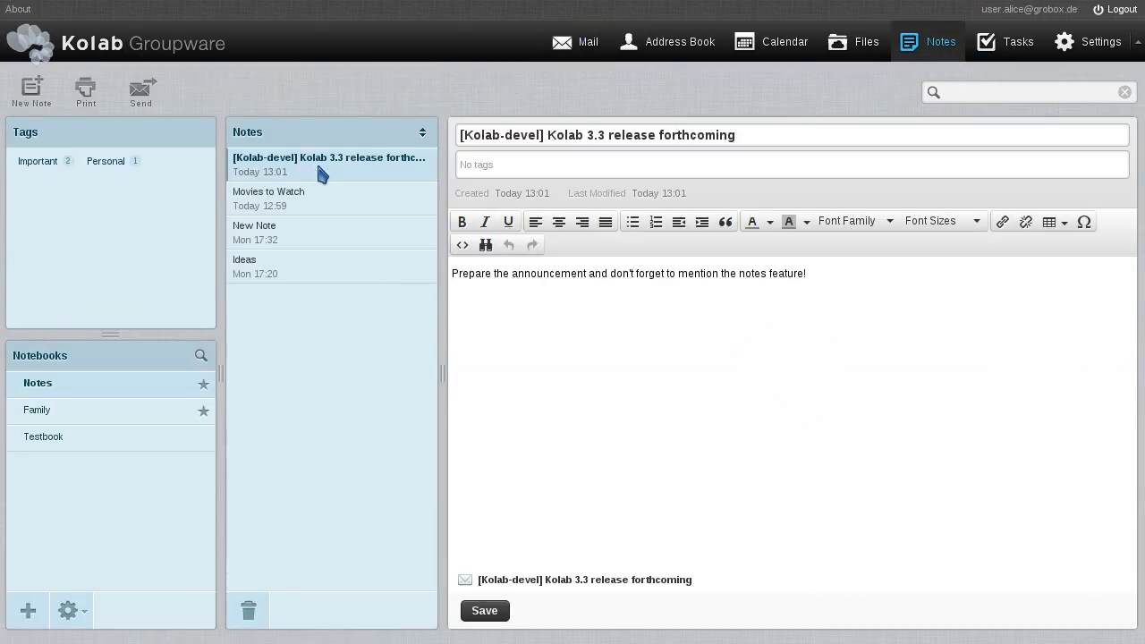
mouse_move(601, 562)
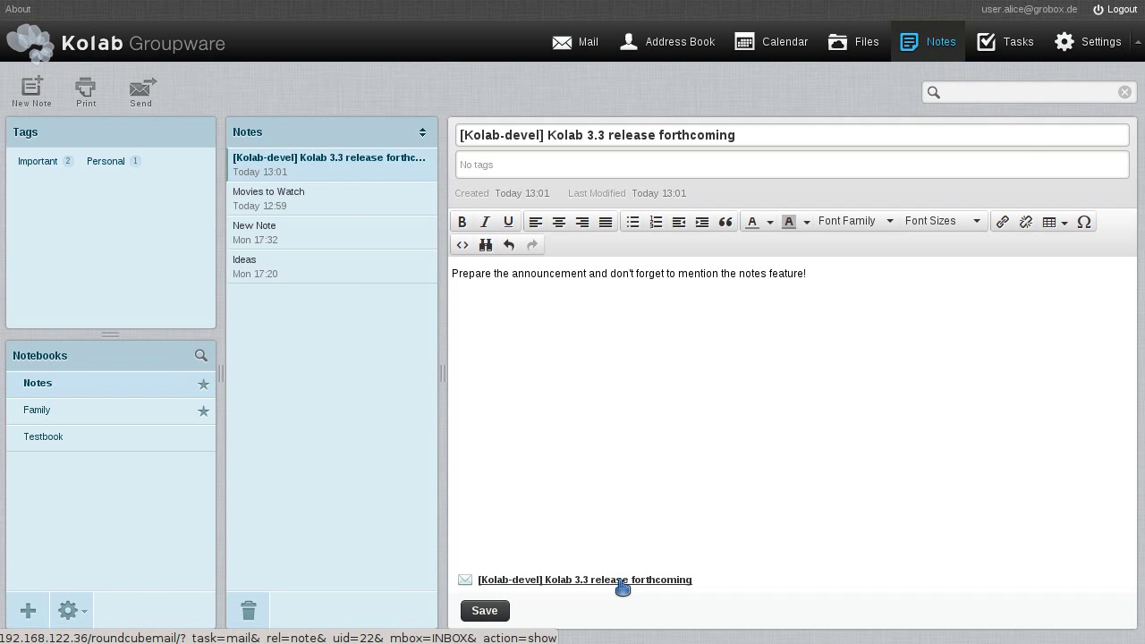
left_click(584, 580)
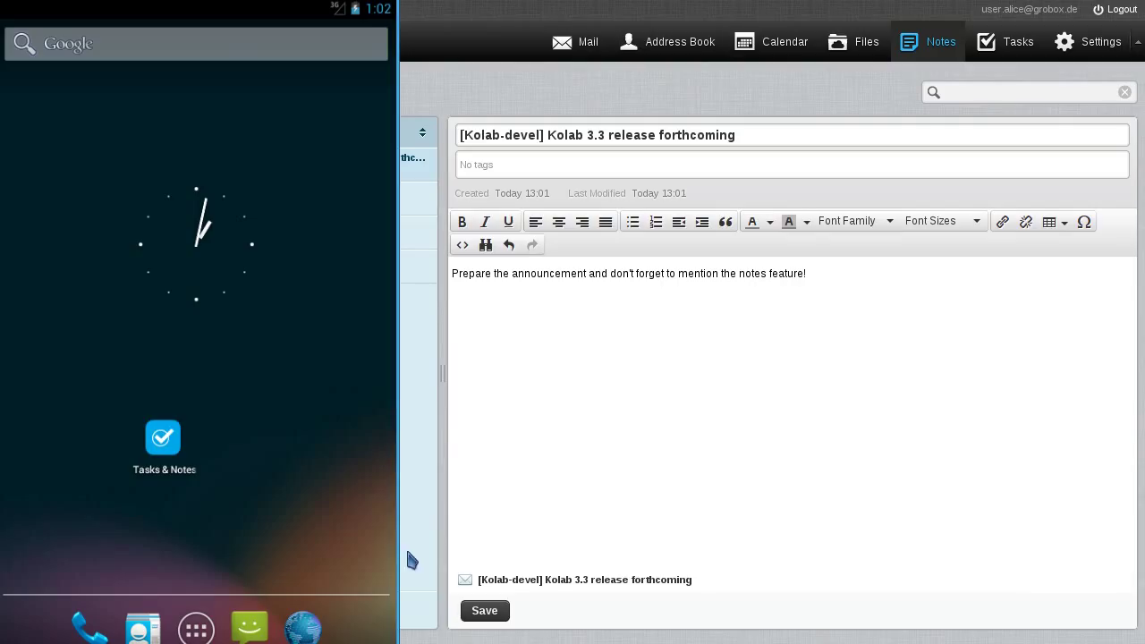
mouse_move(163, 437)
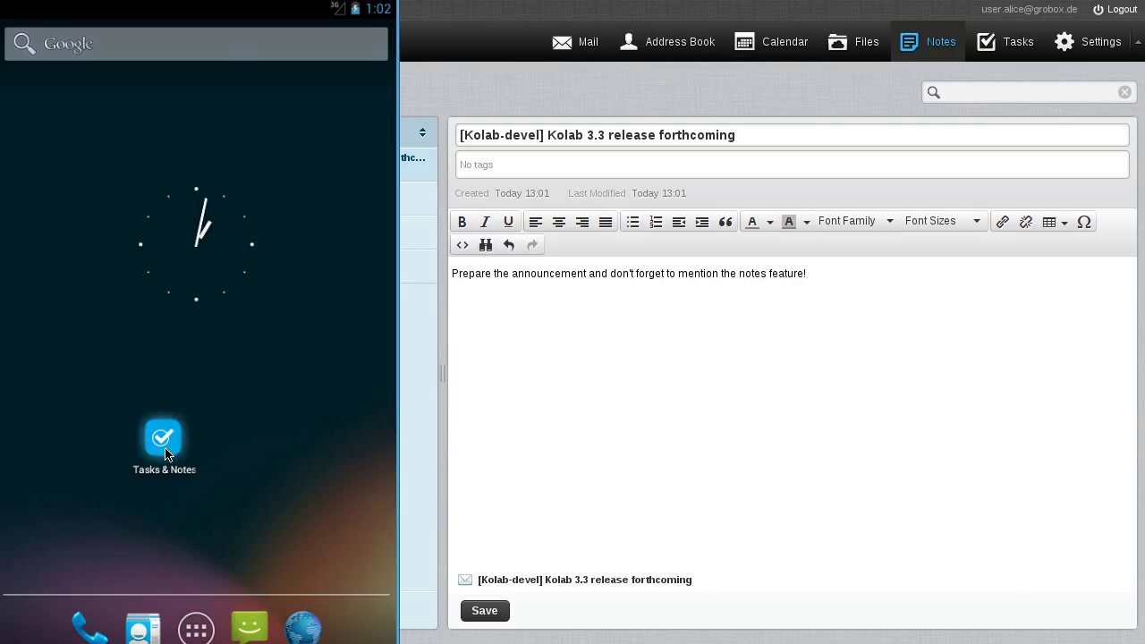
Launch Tasks & Notes on Android and start a blank note under Notes
left_click(164, 438)
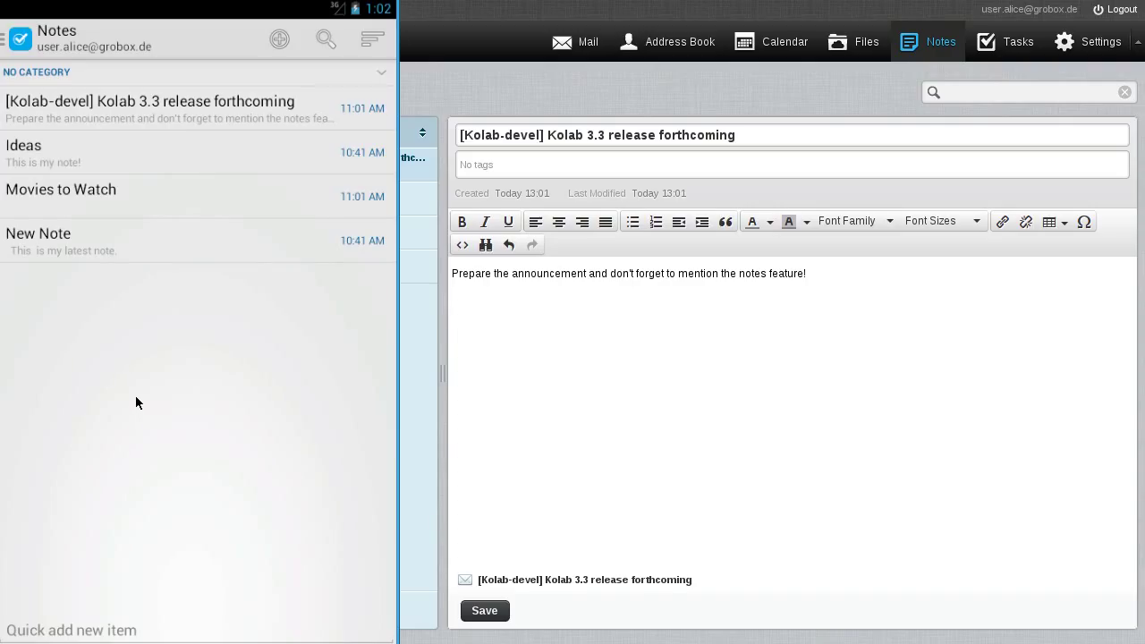
mouse_move(320, 107)
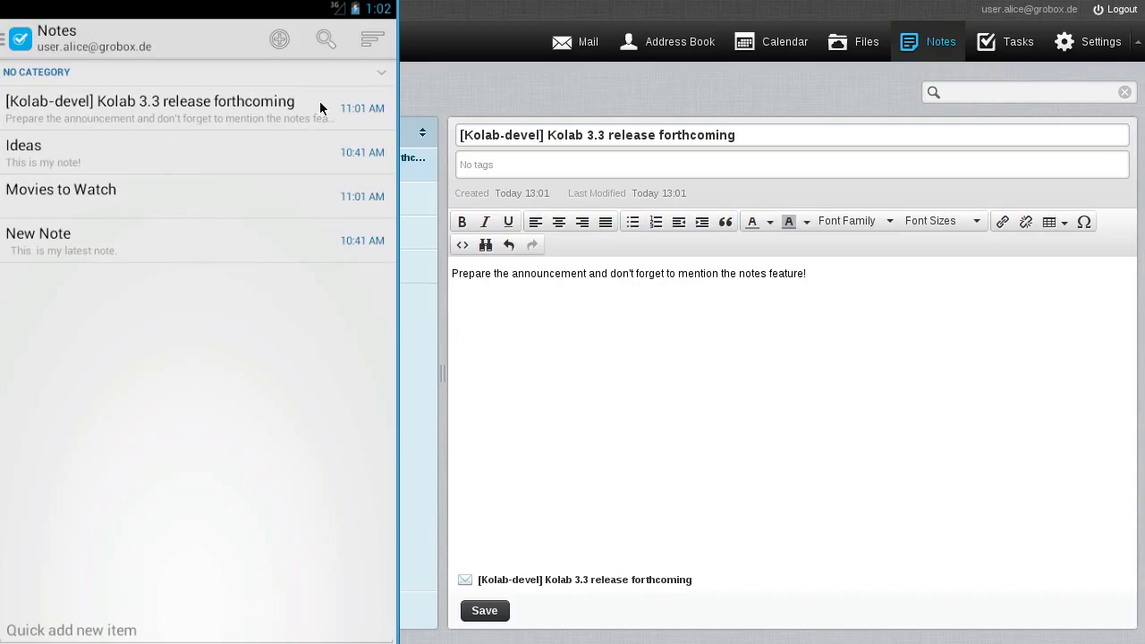
left_click(149, 101)
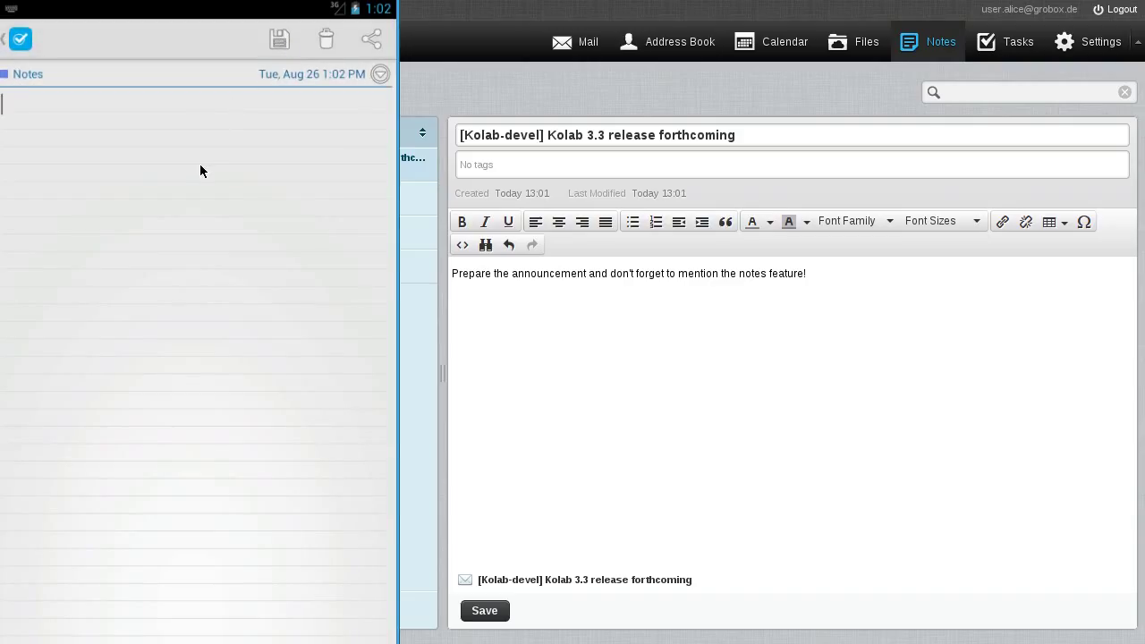
Type 'This is a test … Android smartphone (in an emulator).' as the note text
type("This is a test note written from an")
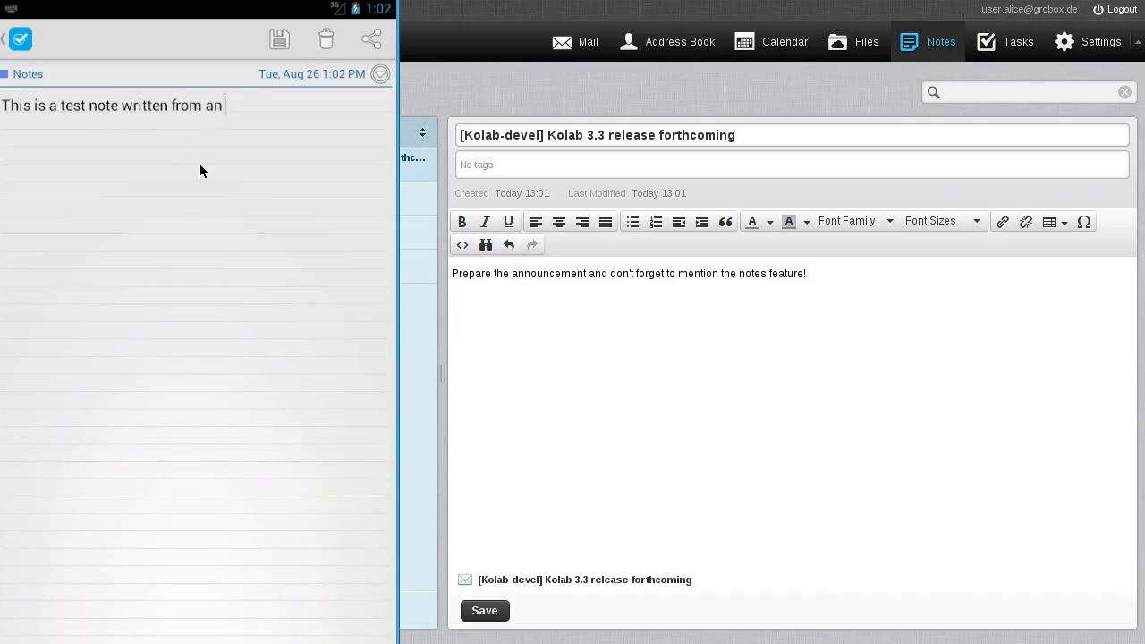
type("Android smartp")
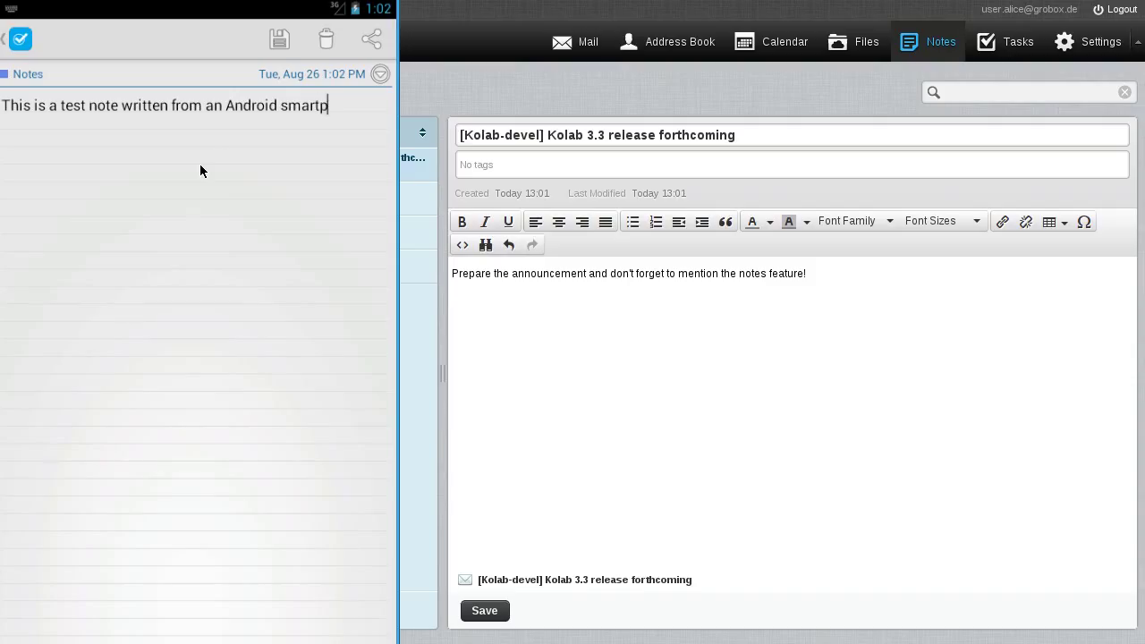
type("hone (in a")
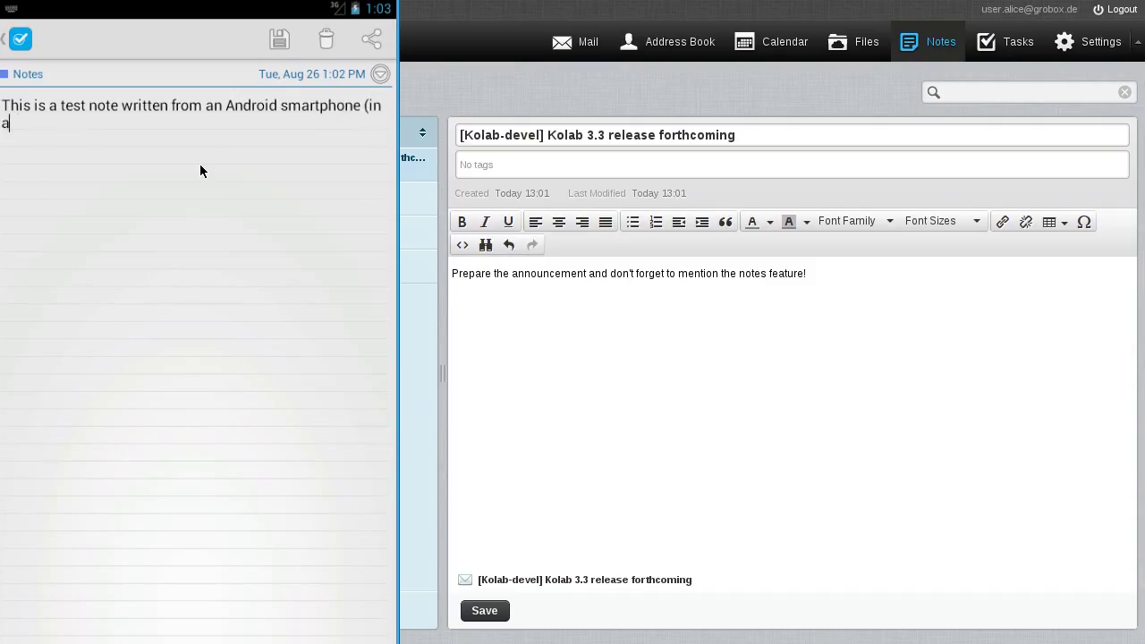
type("n emulator).")
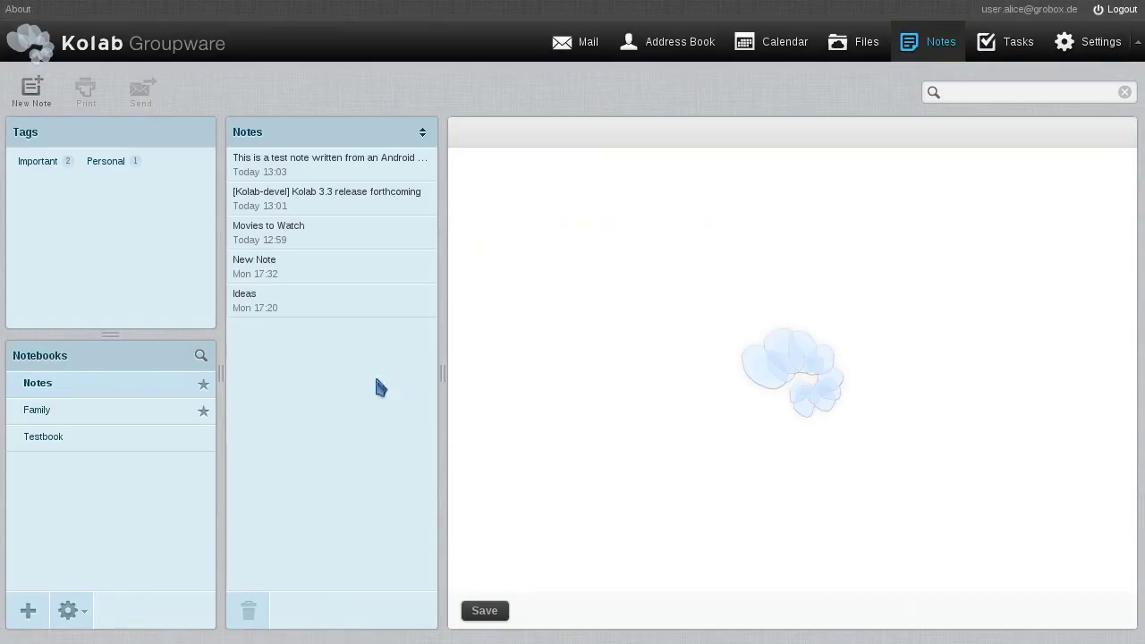
Open the 'This is a test note written from an Android…' note to view its full text
left_click(330, 165)
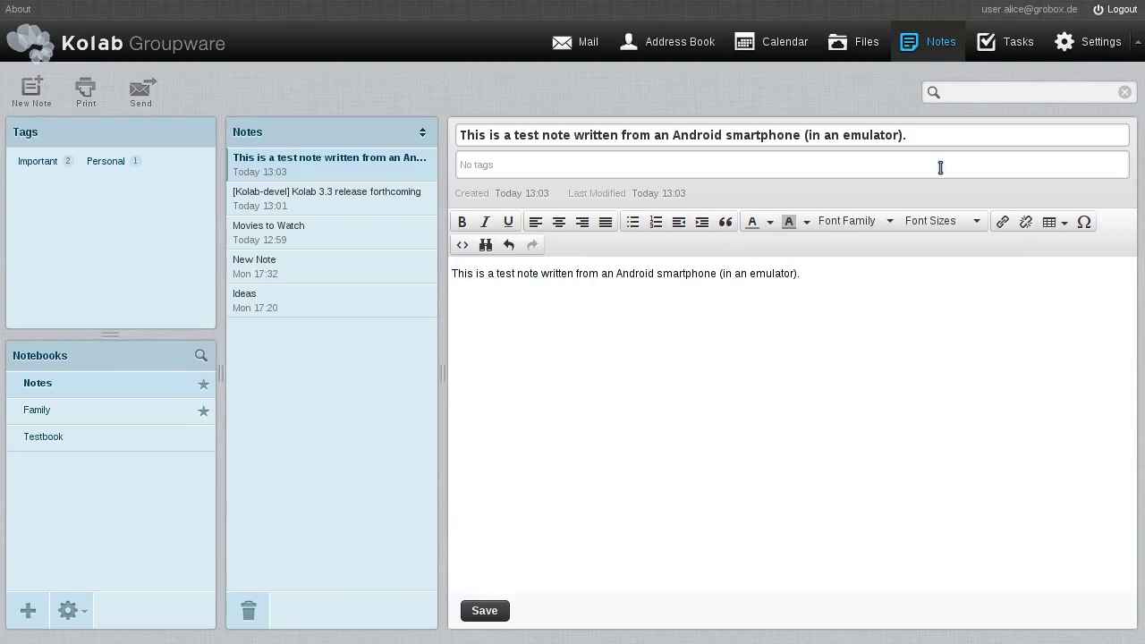
left_click(1122, 9)
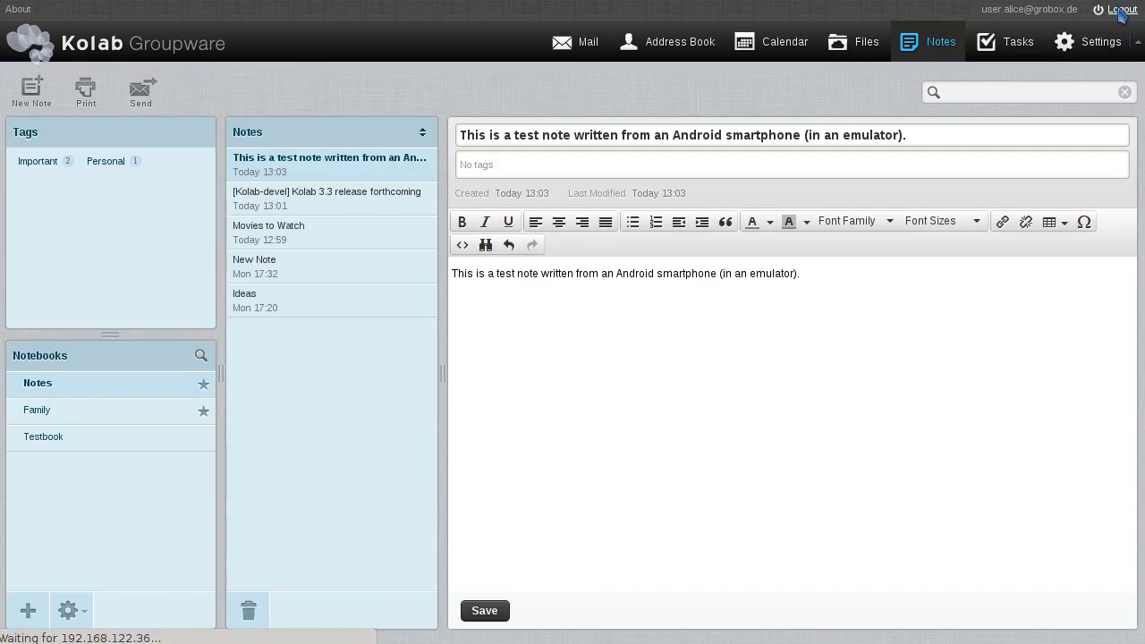